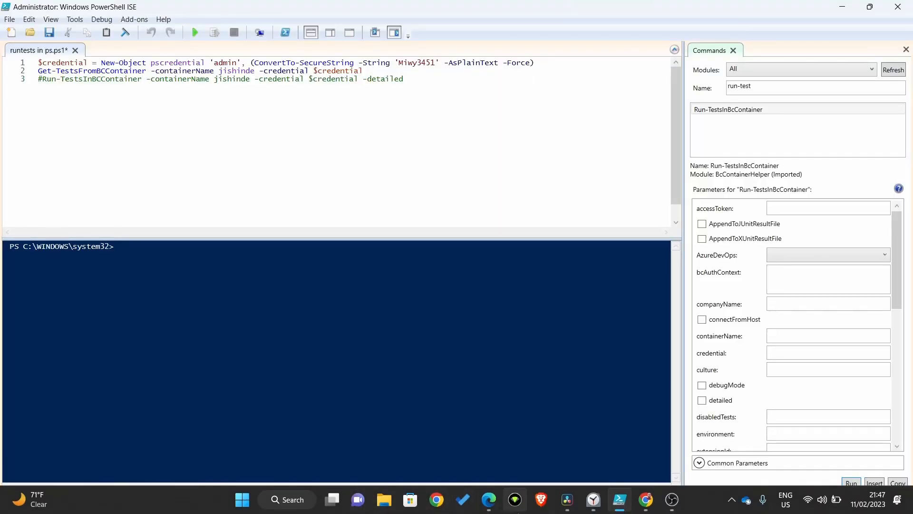
pyautogui.moveTo(645, 500)
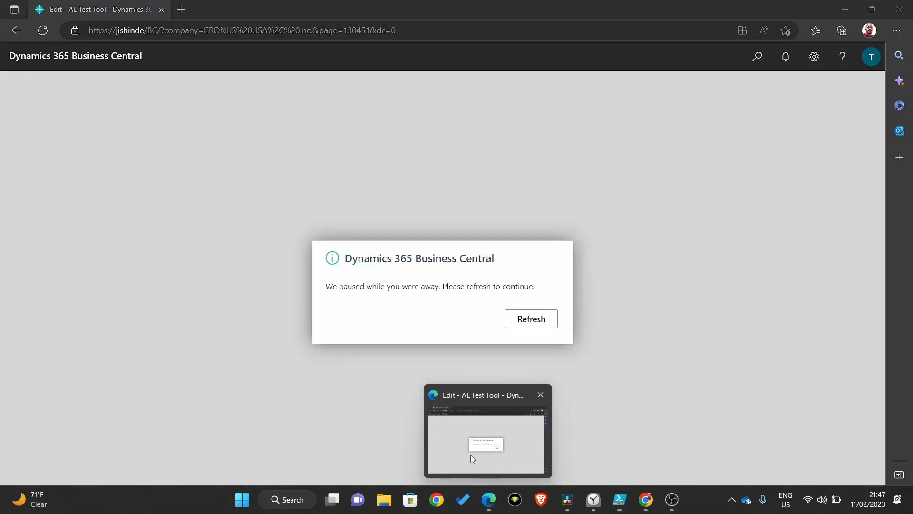
# Refresh the paused Business Central page to bring back the sign-in form
pyautogui.click(531, 319)
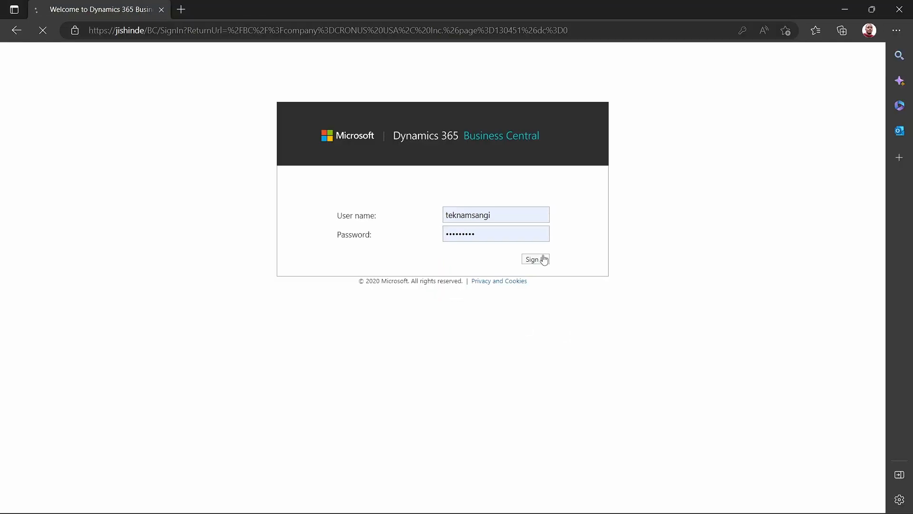
# Sign back in and compare the DEFAULT and JCL suites in AL Test Suites, choosing JCL
pyautogui.click(534, 259)
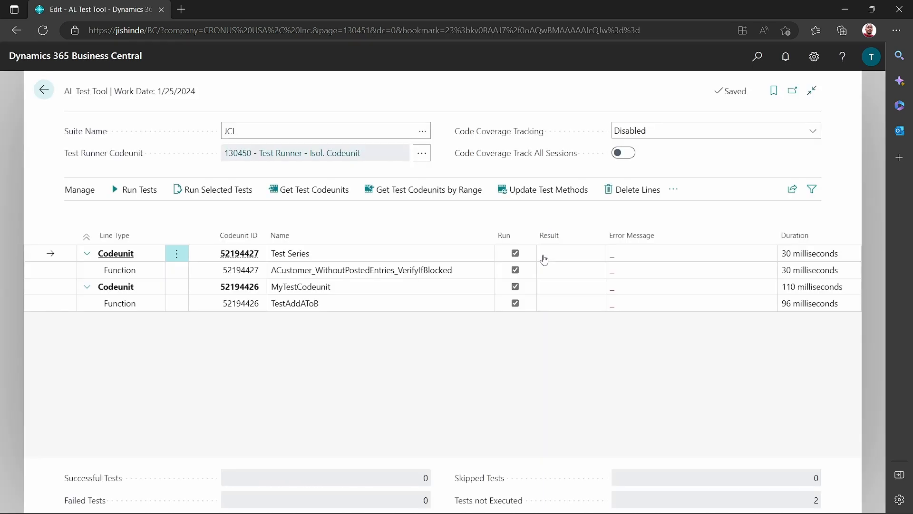
pyautogui.moveTo(212, 157)
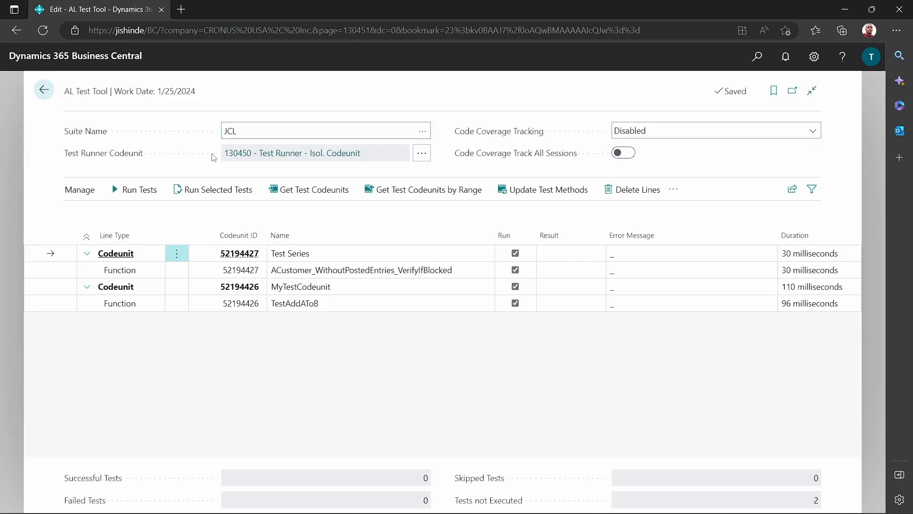
pyautogui.moveTo(94, 102)
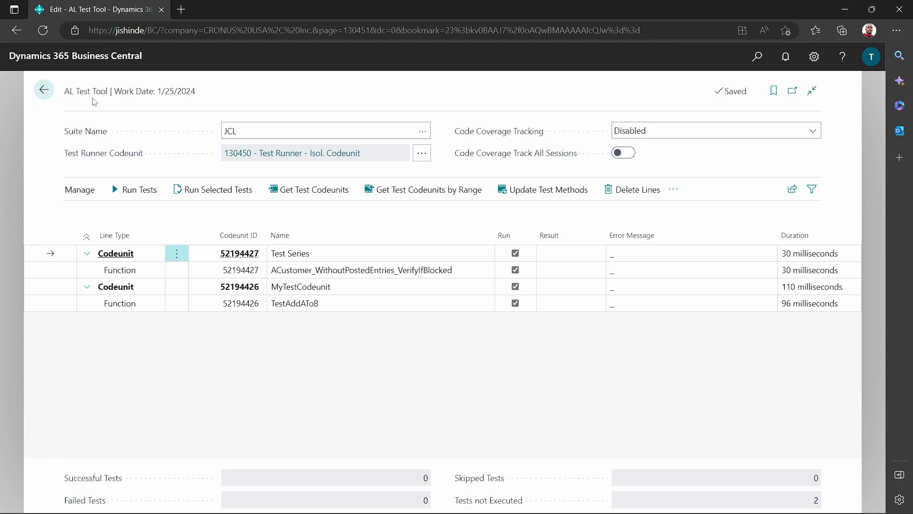
pyautogui.moveTo(190, 103)
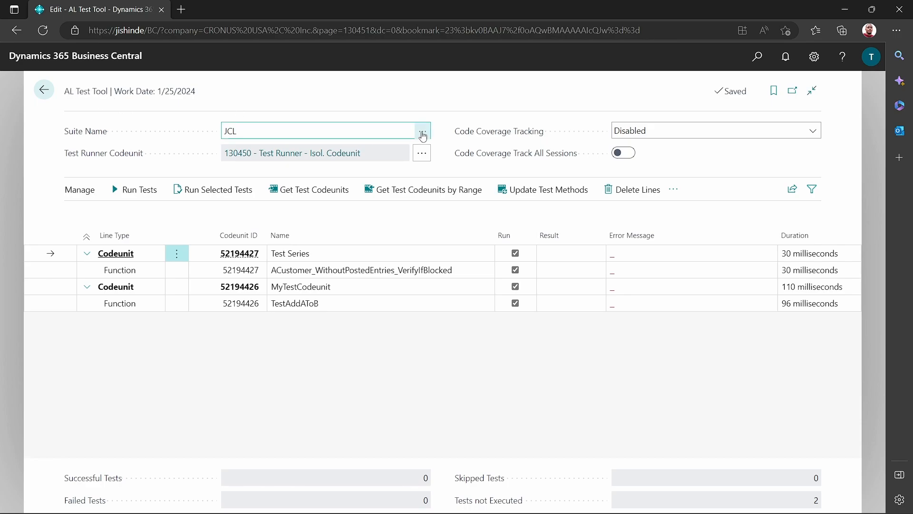
pyautogui.click(421, 131)
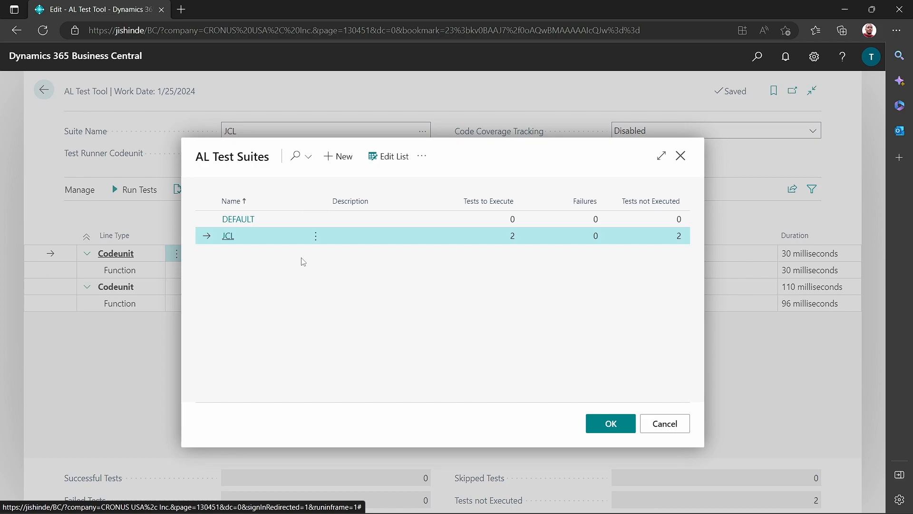
pyautogui.moveTo(646, 242)
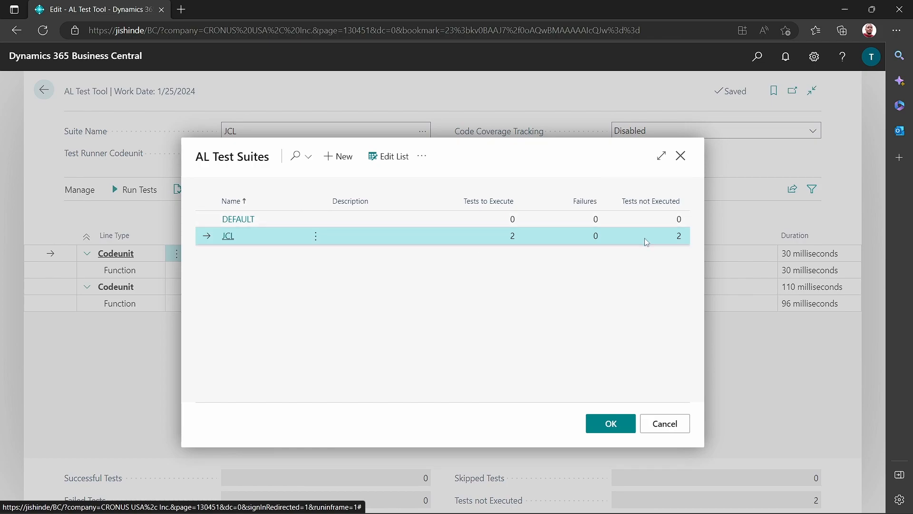
pyautogui.moveTo(244, 219)
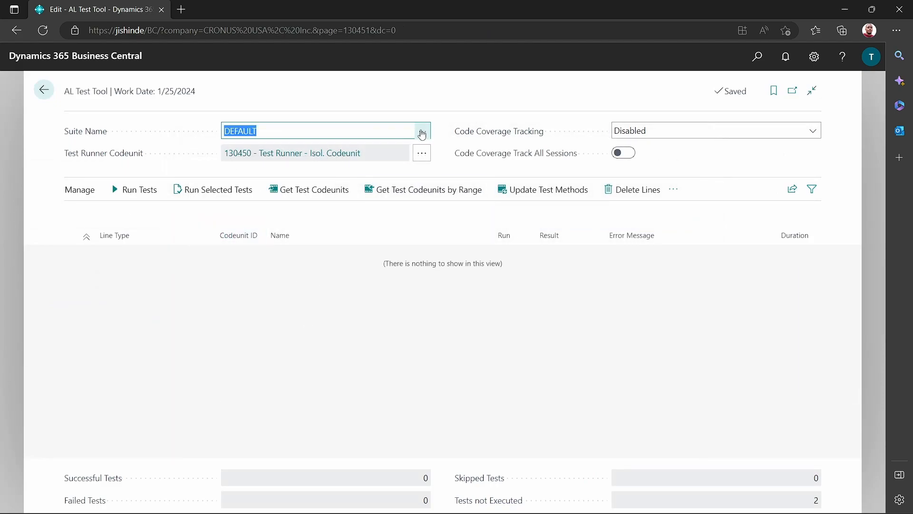
pyautogui.click(422, 131)
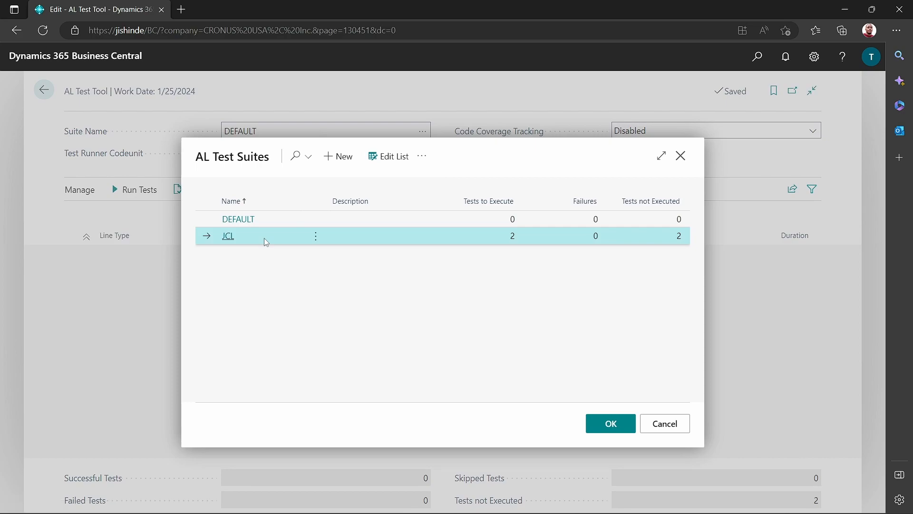
pyautogui.click(610, 422)
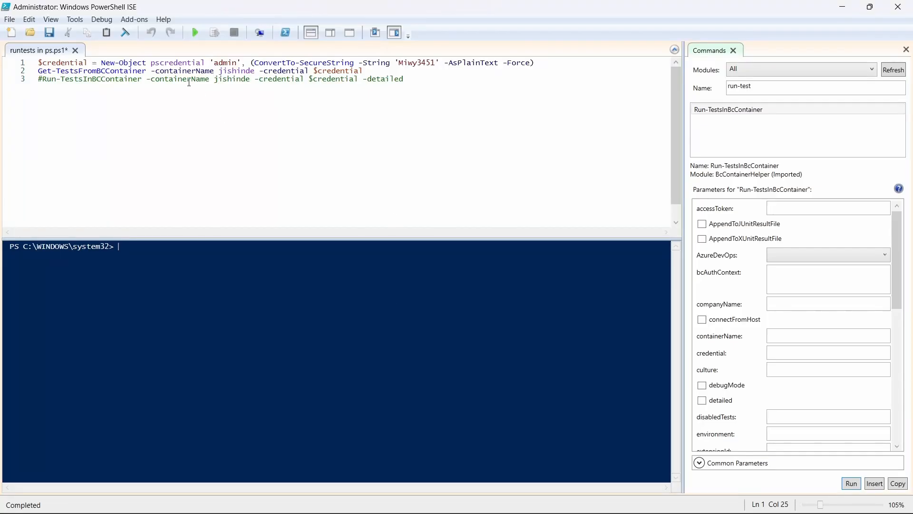
# Run the saved ps.ps1 test-listing script, which returns no tests, checking the suite in AL Test Tool
pyautogui.click(130, 70)
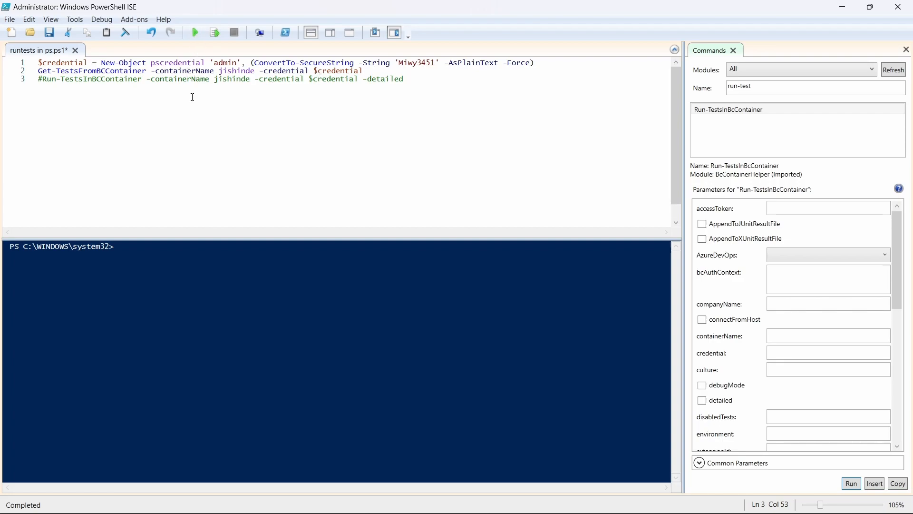
pyautogui.click(195, 32)
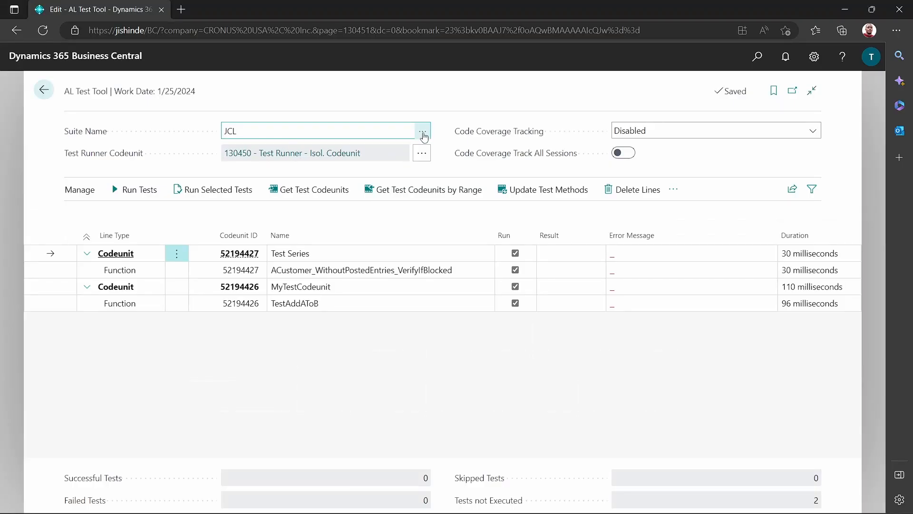
pyautogui.click(422, 131)
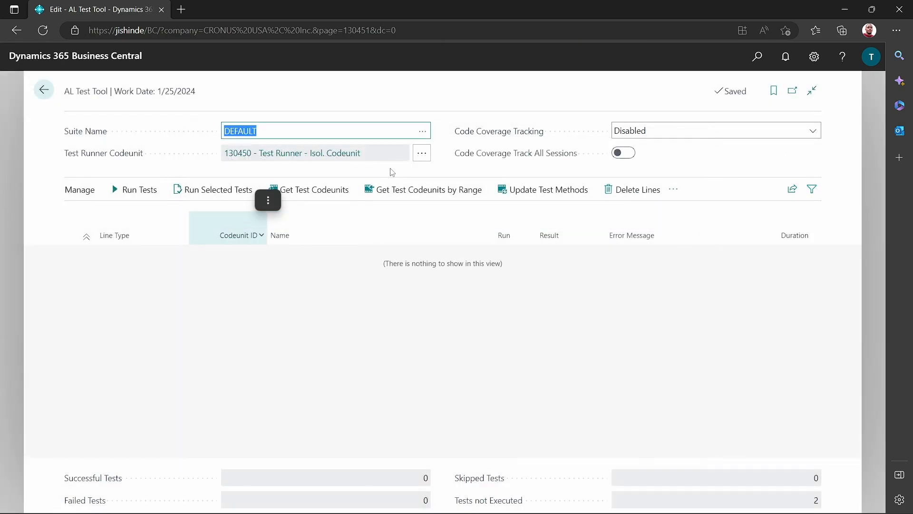
pyautogui.click(423, 130)
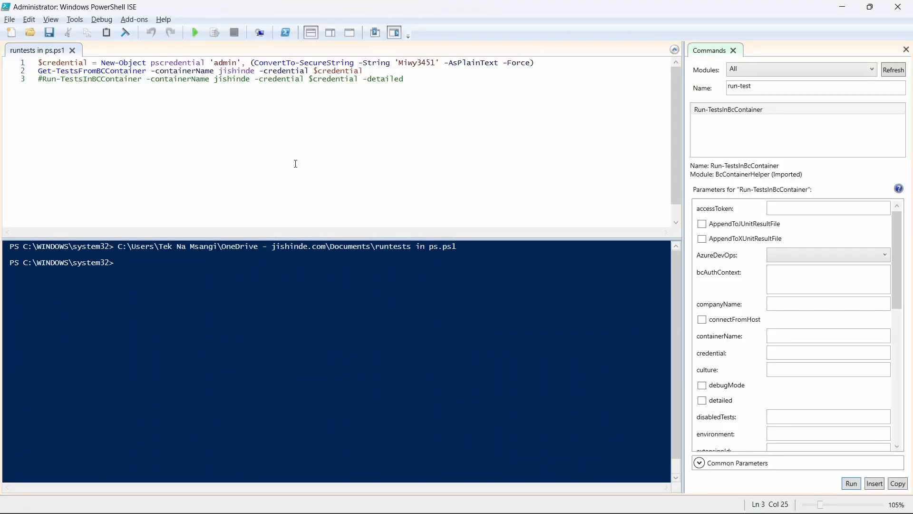
# Add -testSuite JCL to Get-TestsFromBCContainer and rerun, listing Test Series and MyTestCodeunit
pyautogui.click(387, 71)
pyautogui.write(' -testSuite')
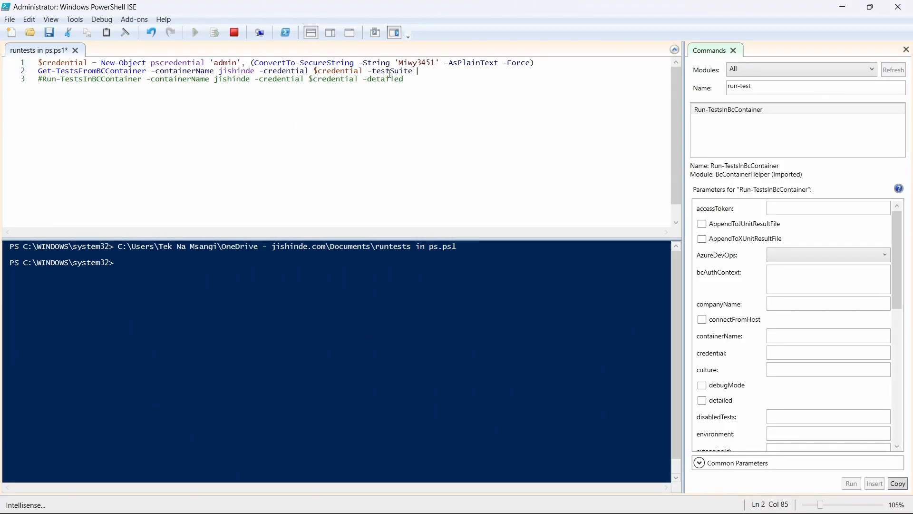
pyautogui.write('JCL')
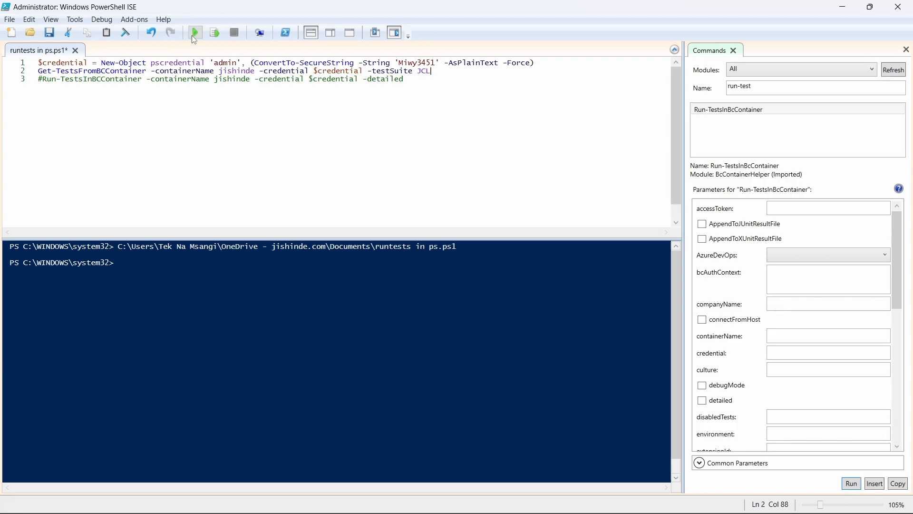
pyautogui.click(194, 33)
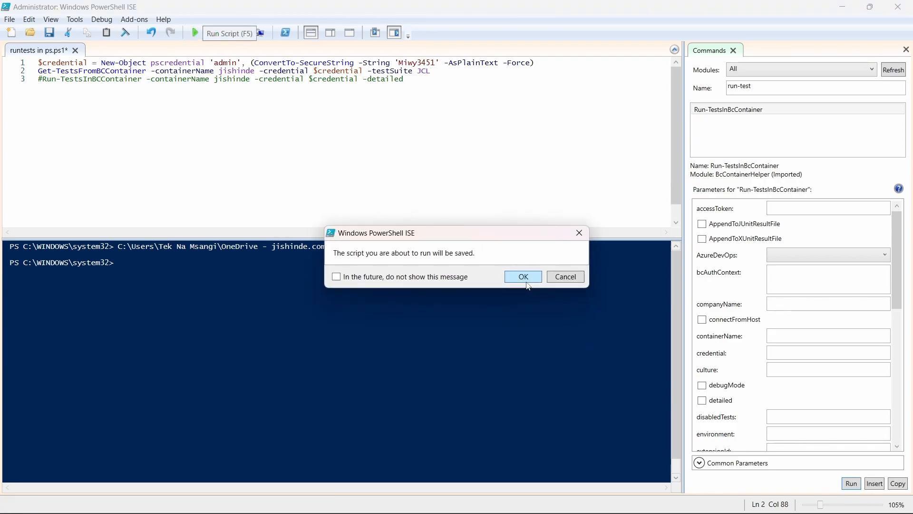
pyautogui.click(522, 276)
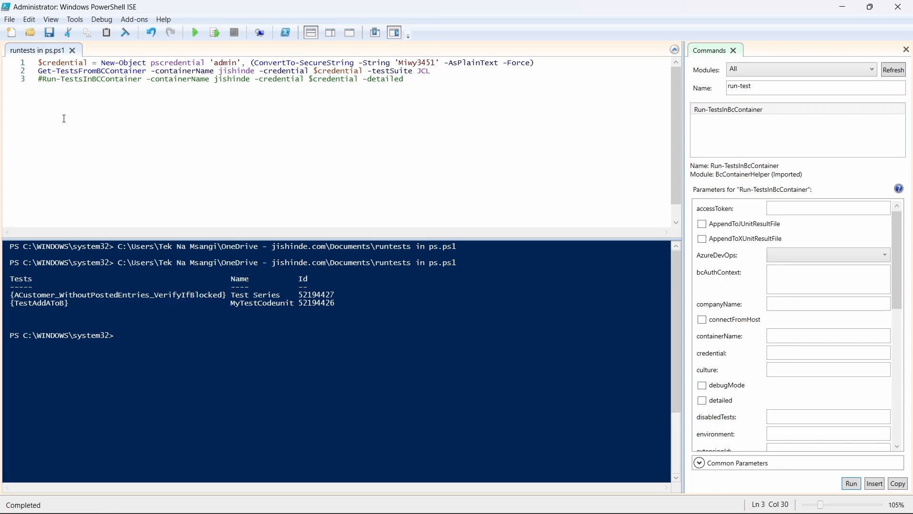
pyautogui.click(42, 79)
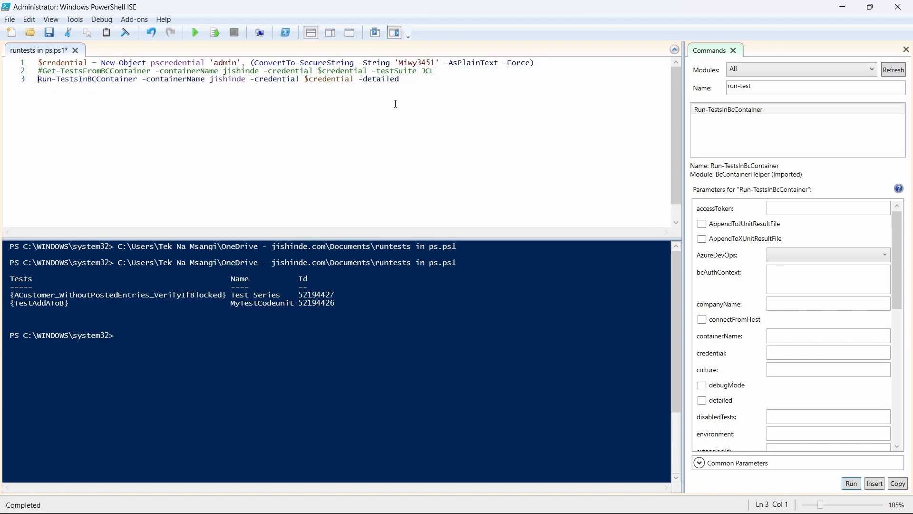
pyautogui.moveTo(431, 92)
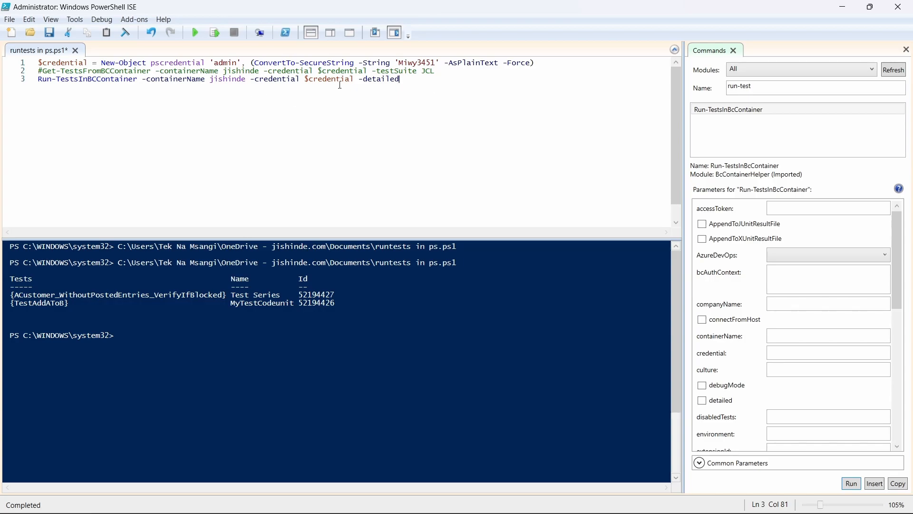
# Comment out the Get-TestsFromBCContainer line and uncomment the Run-TestsInBcContainer line
pyautogui.doubleClick(330, 79)
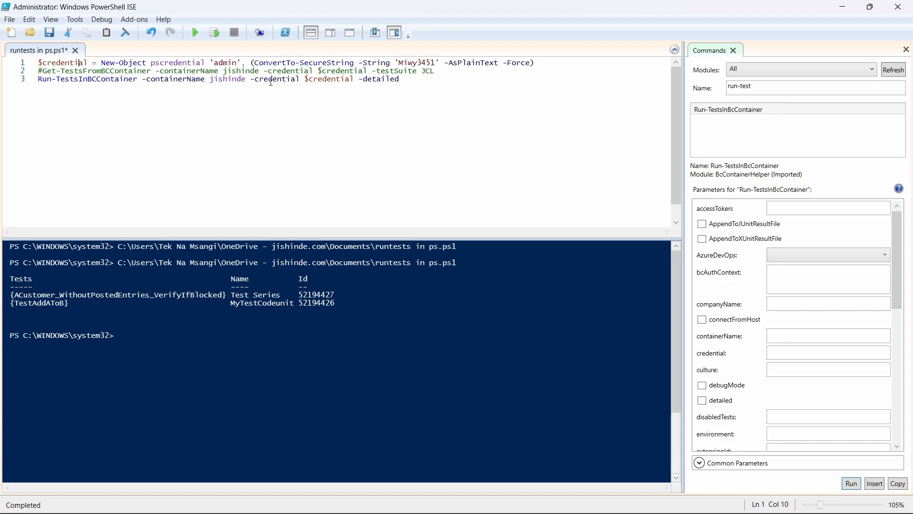
pyautogui.click(376, 62)
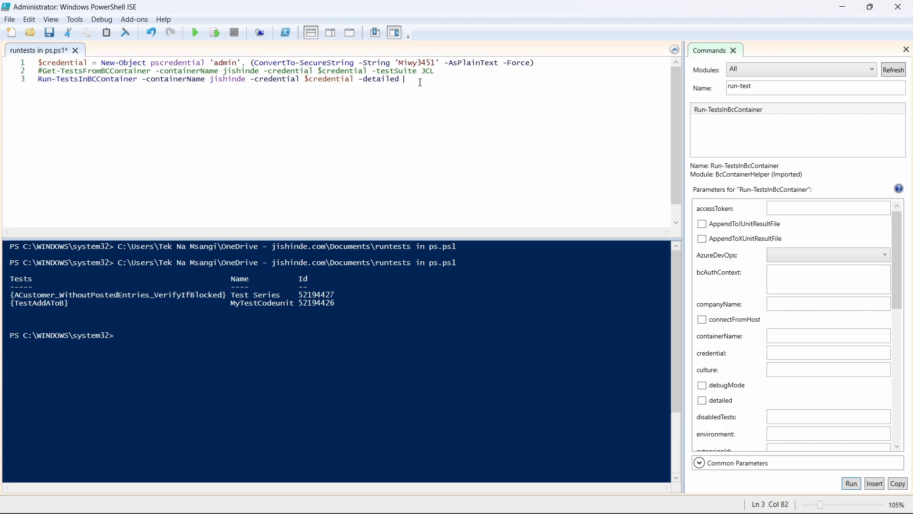
# Add -testSuite JCL to Run-TestsInBcContainer, save, and start the run connecting to the container
pyautogui.doubleClick(380, 79)
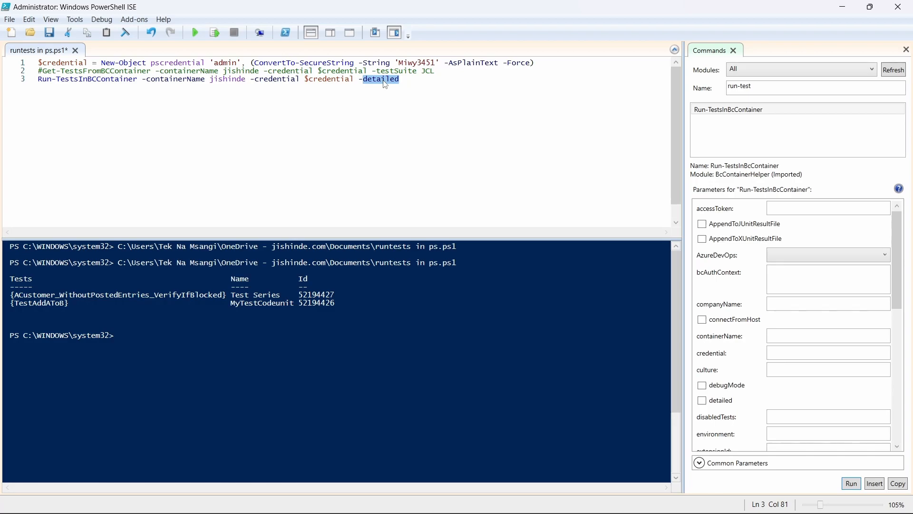
pyautogui.moveTo(466, 96)
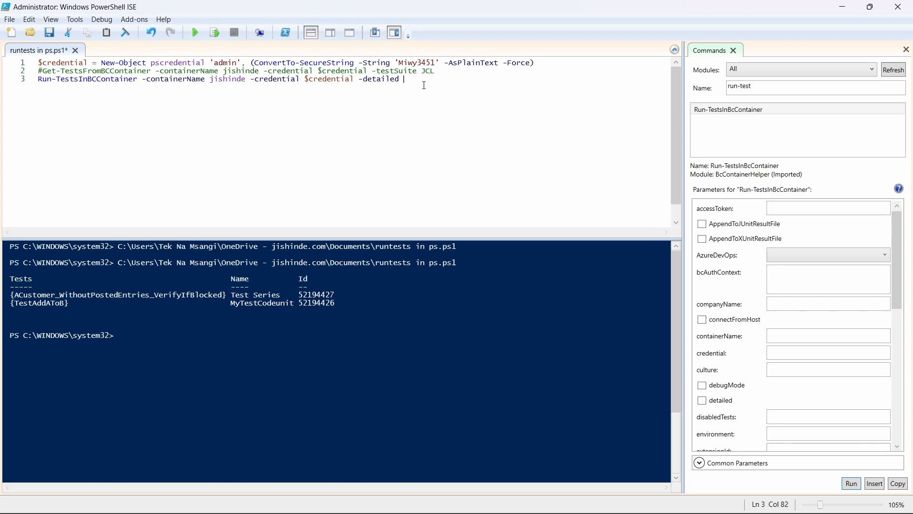
pyautogui.write('-testSuite JCL')
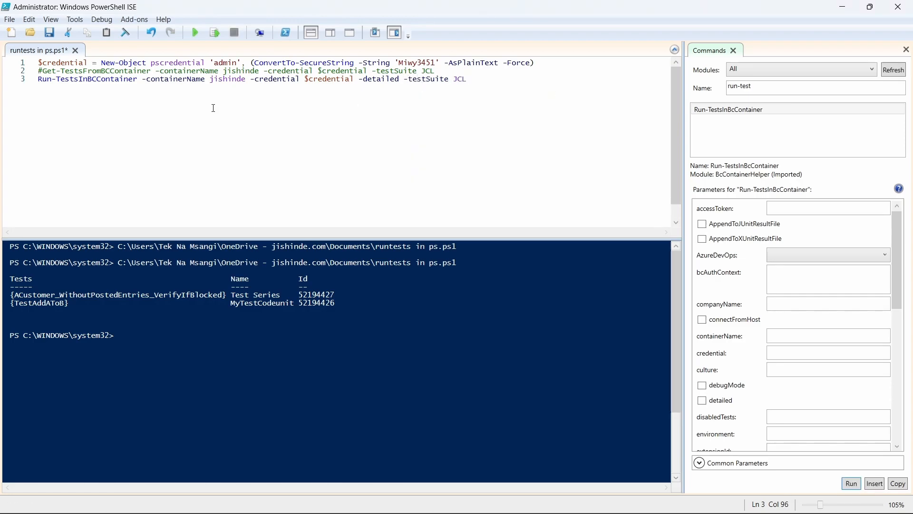
pyautogui.click(195, 32)
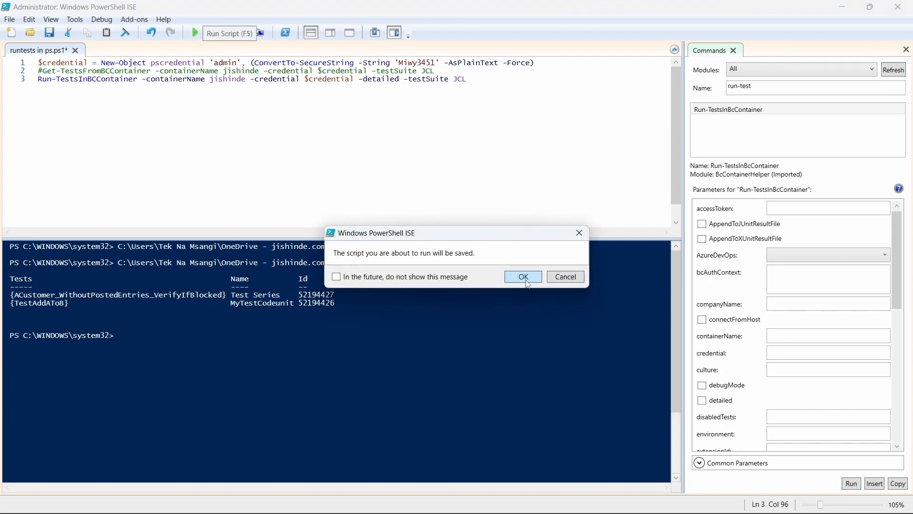
pyautogui.click(522, 276)
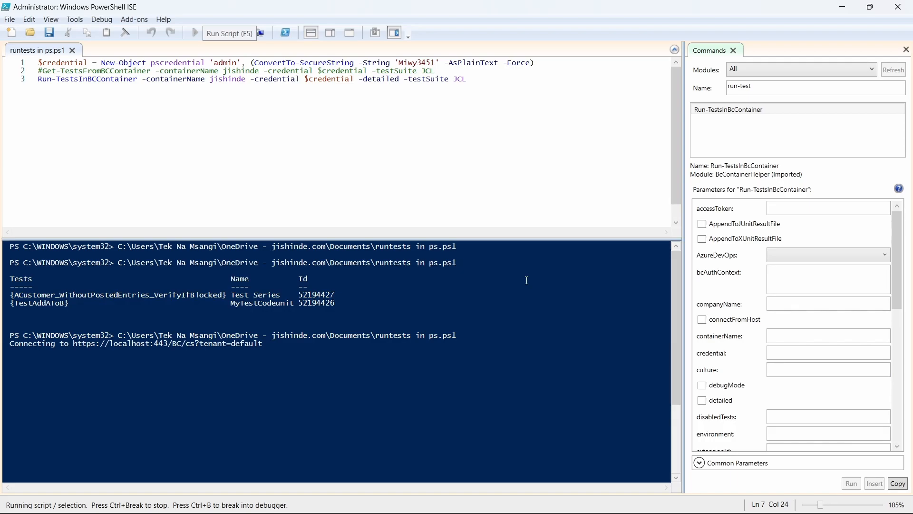